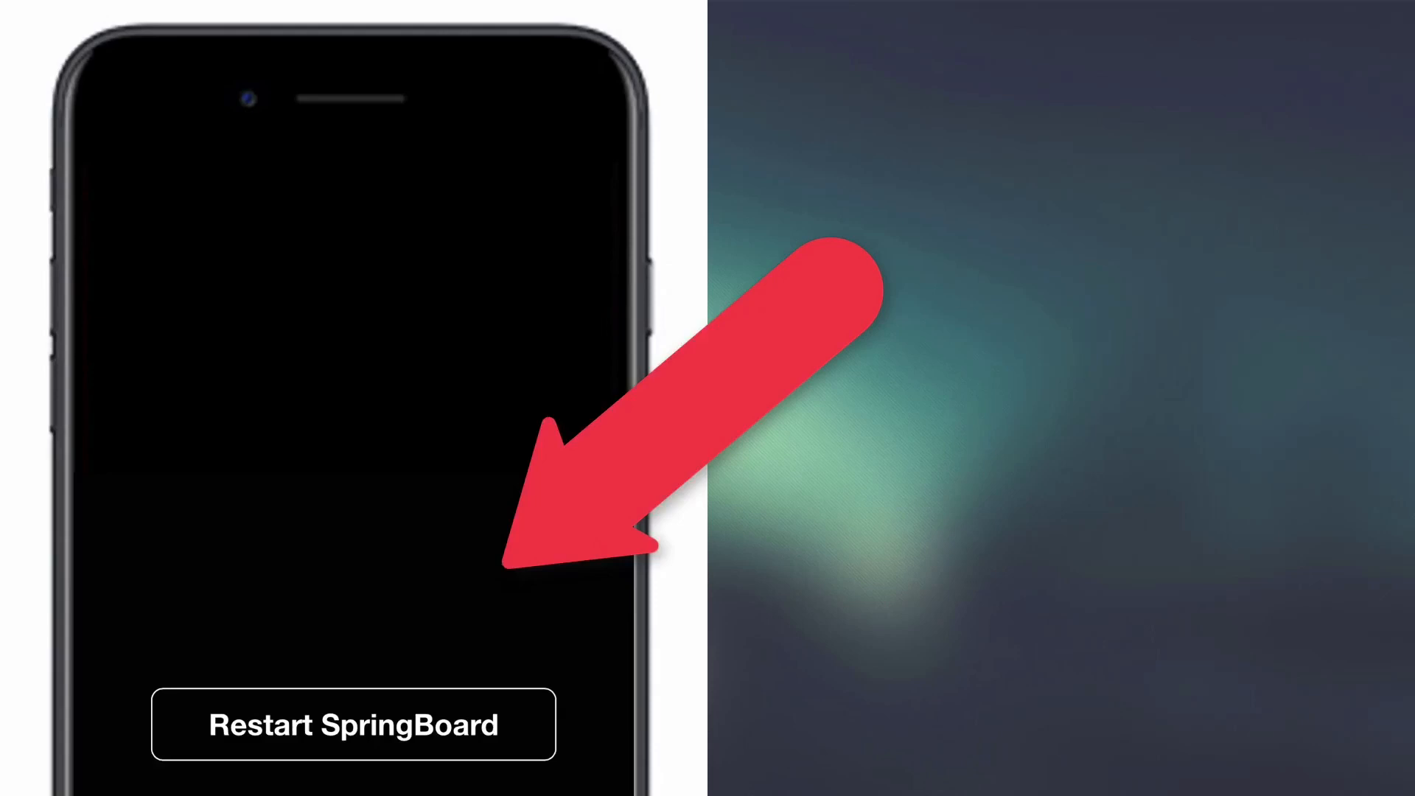
Restart SpringBoard once the package installation completes
click(352, 723)
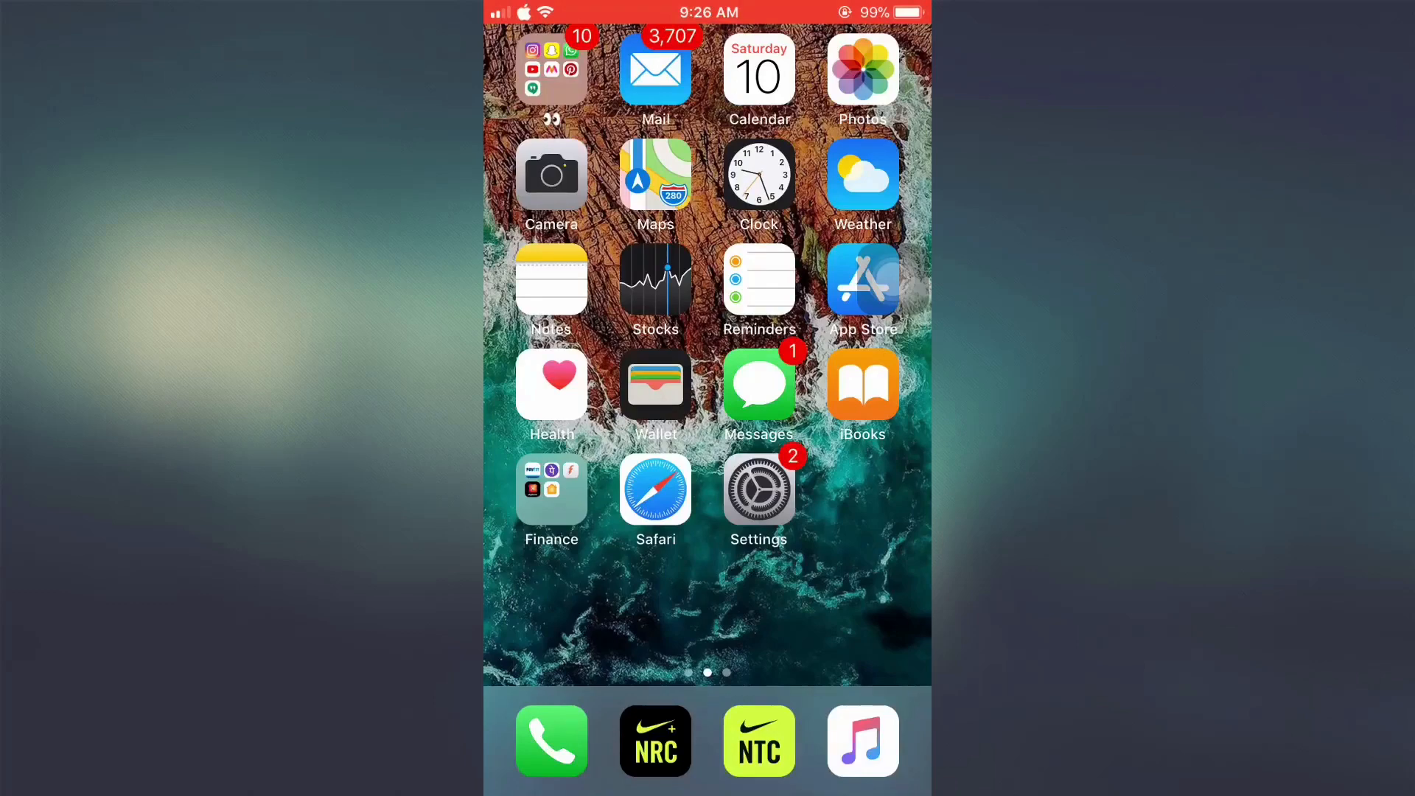
Swipe to the home screen page holding Cydia and launch it
scroll(left, 3)
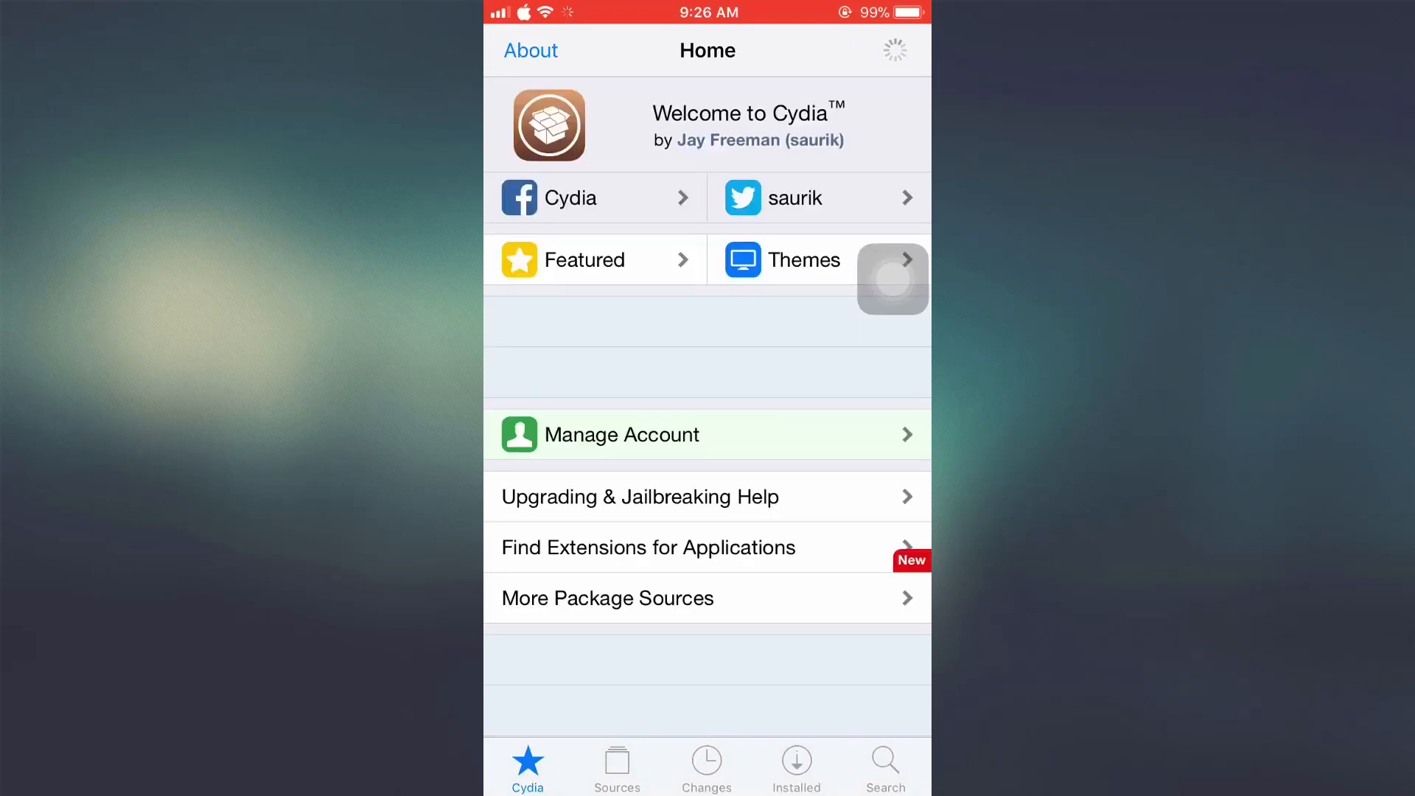
Search Cydia for 'Semi' and open the SemiRestore 11 Lite package page
click(885, 767)
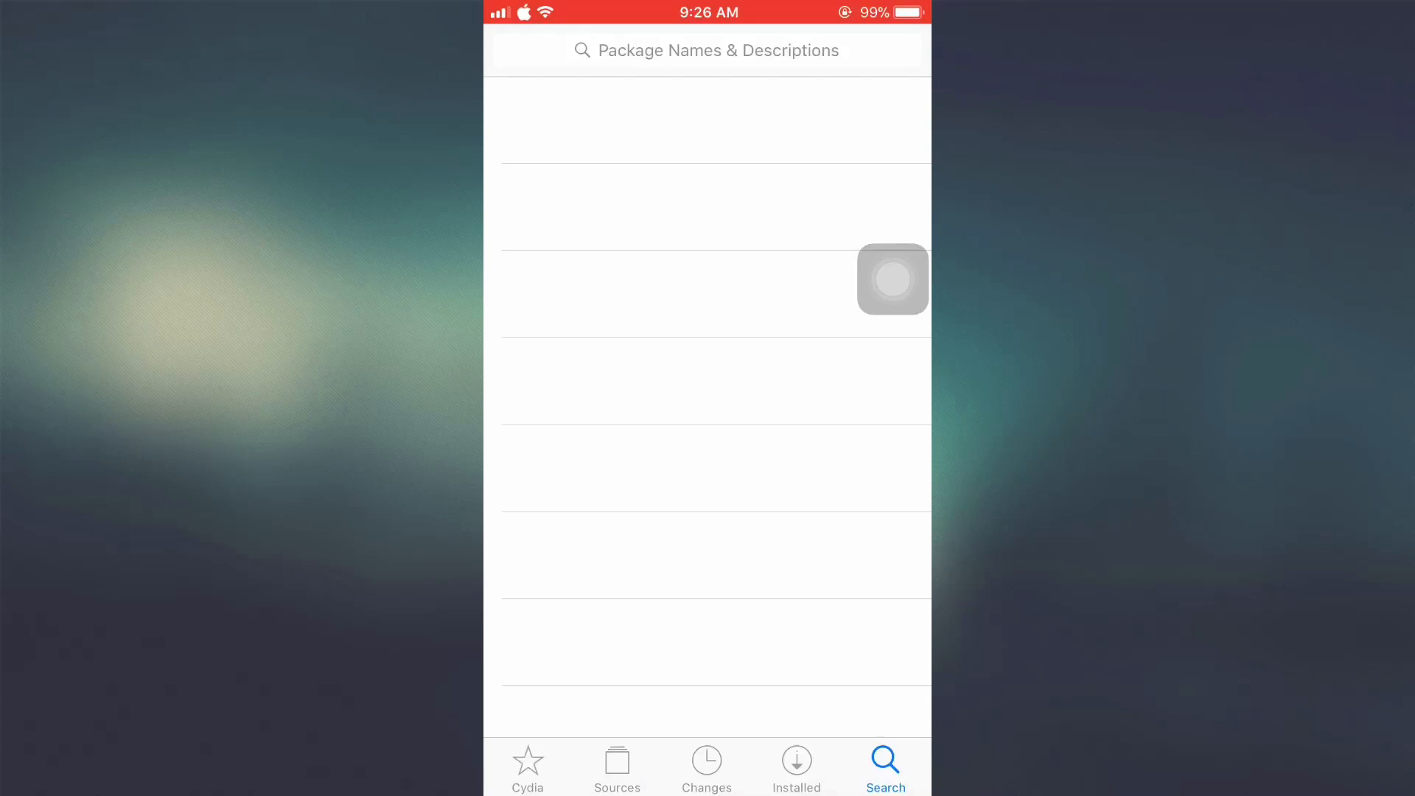
text(Sem)
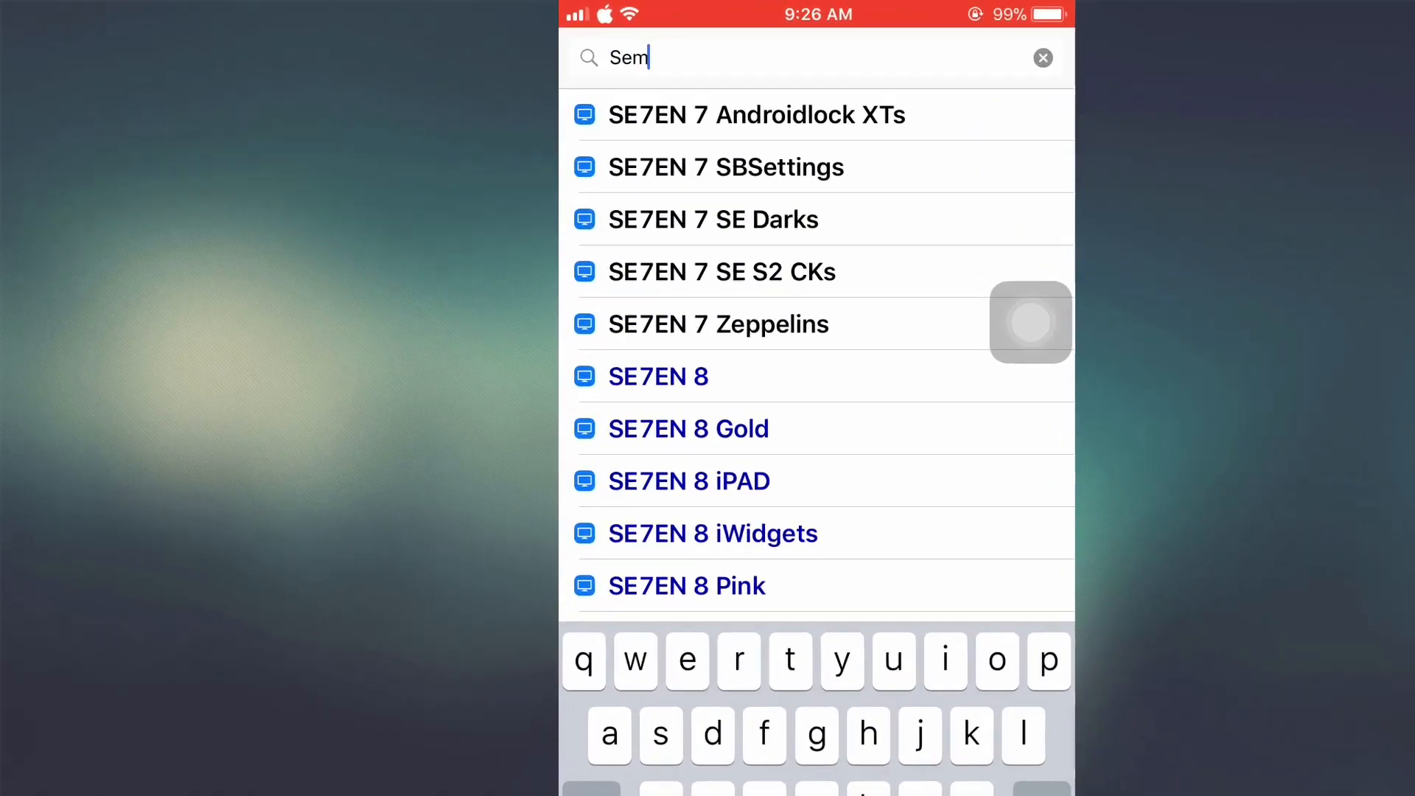
text(i)
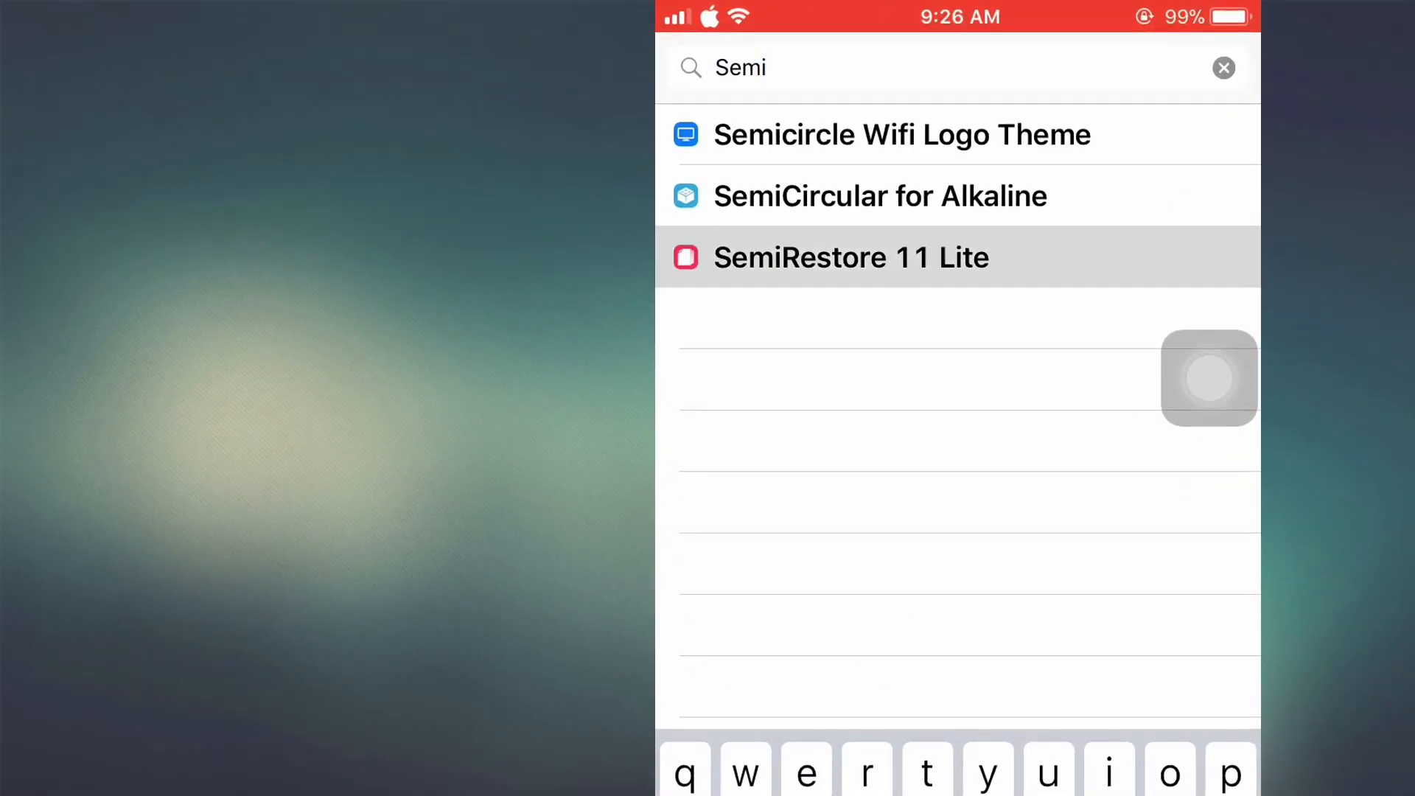
click(850, 257)
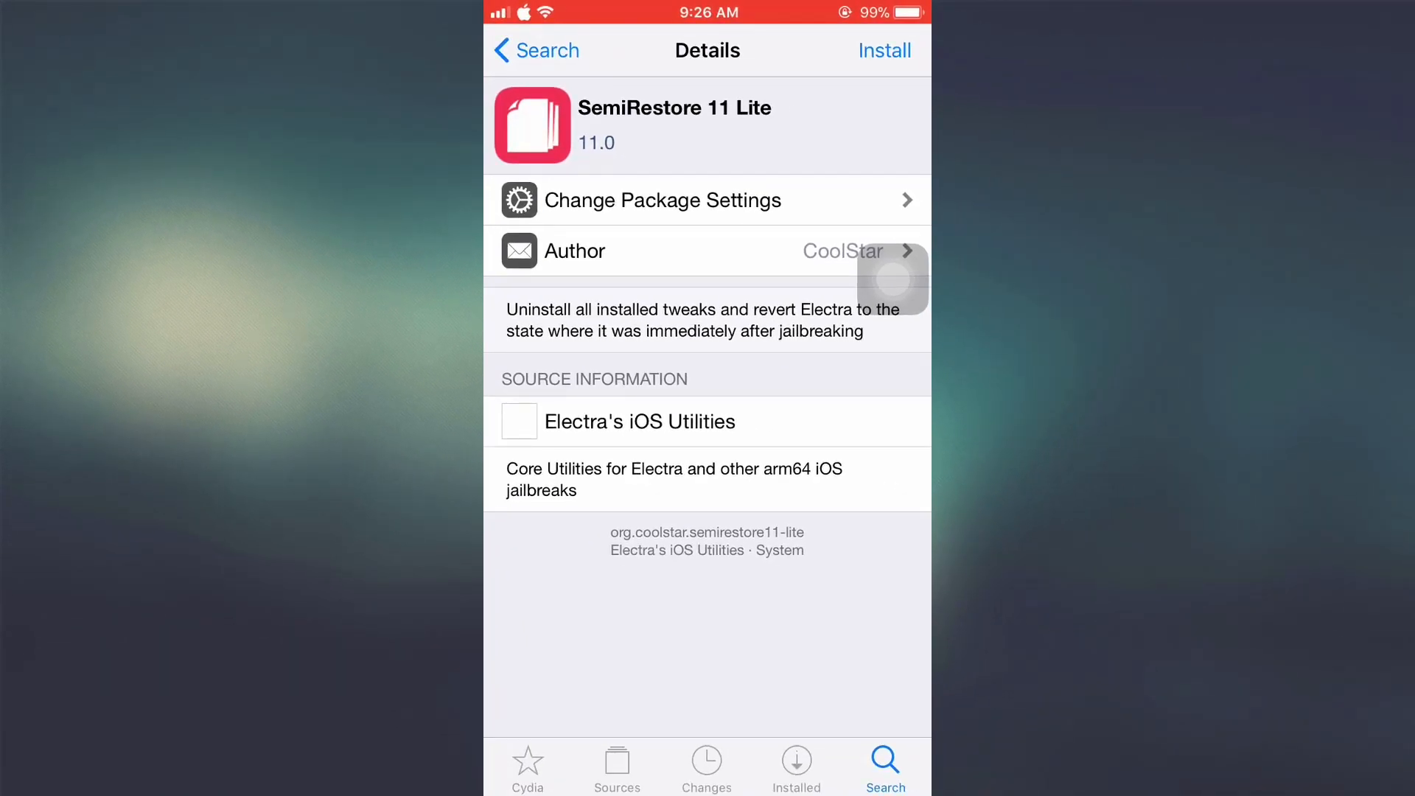
Install and confirm the SemiRestore 11 Lite package
click(884, 51)
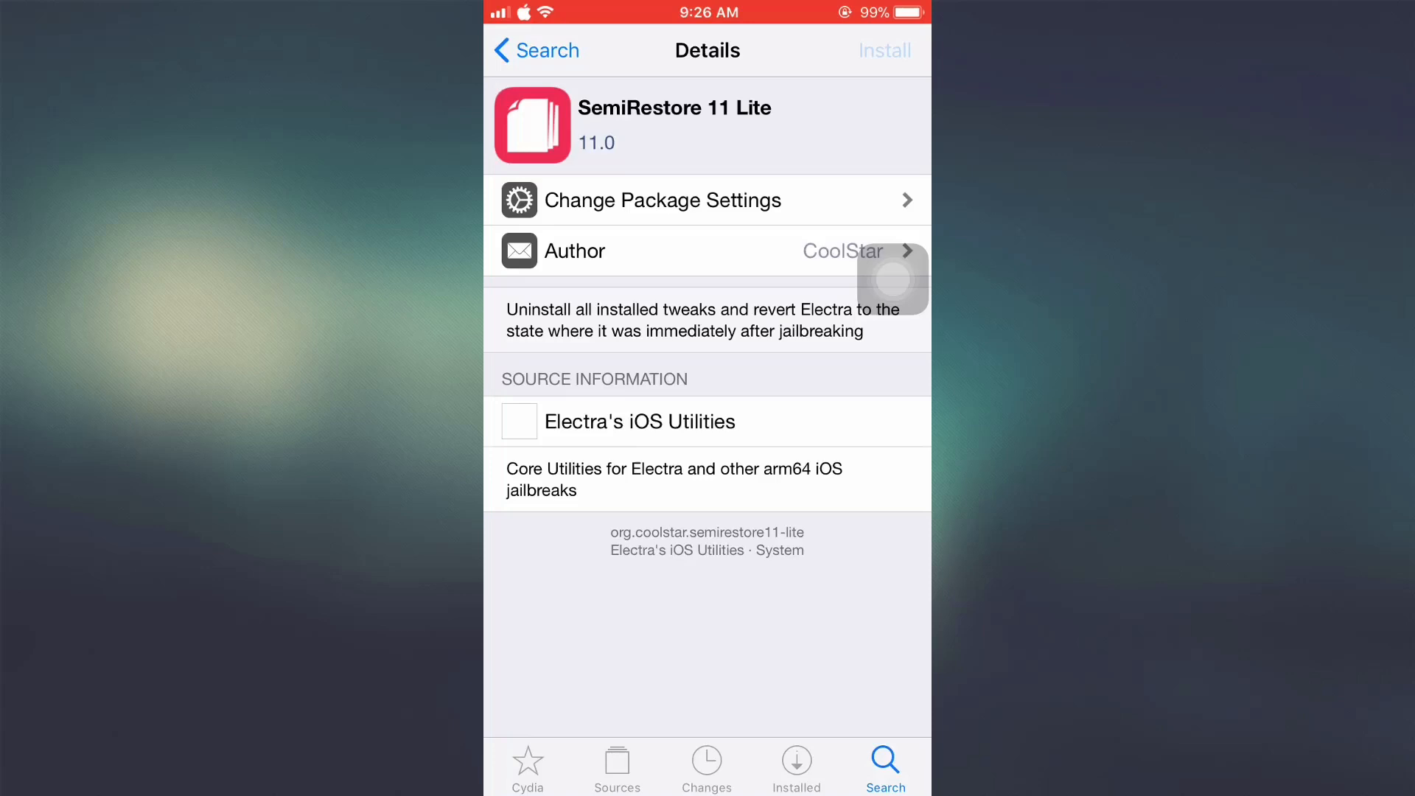
click(884, 50)
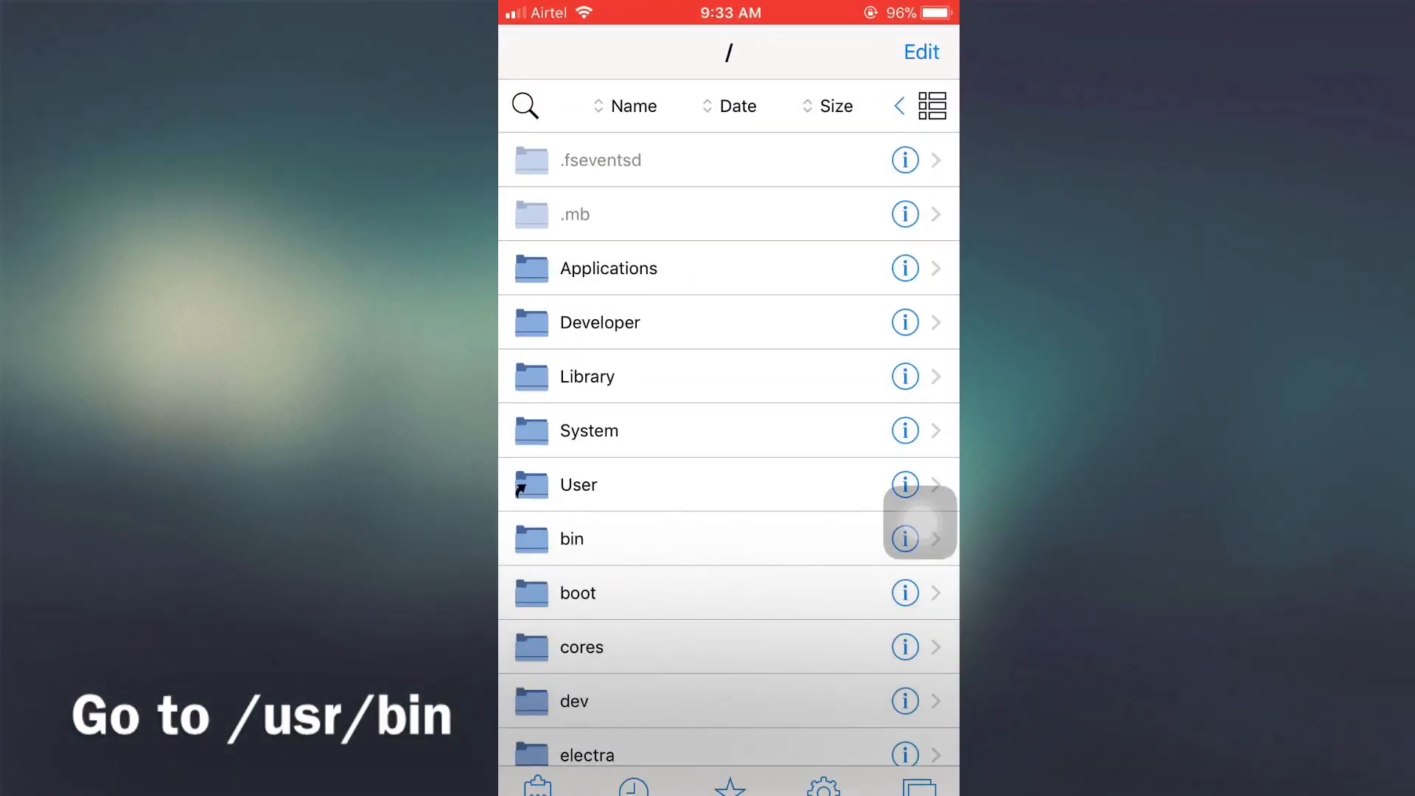
Navigate from the root folder into /usr/bin to find SemiRestore11-Lite
scroll(down, 3)
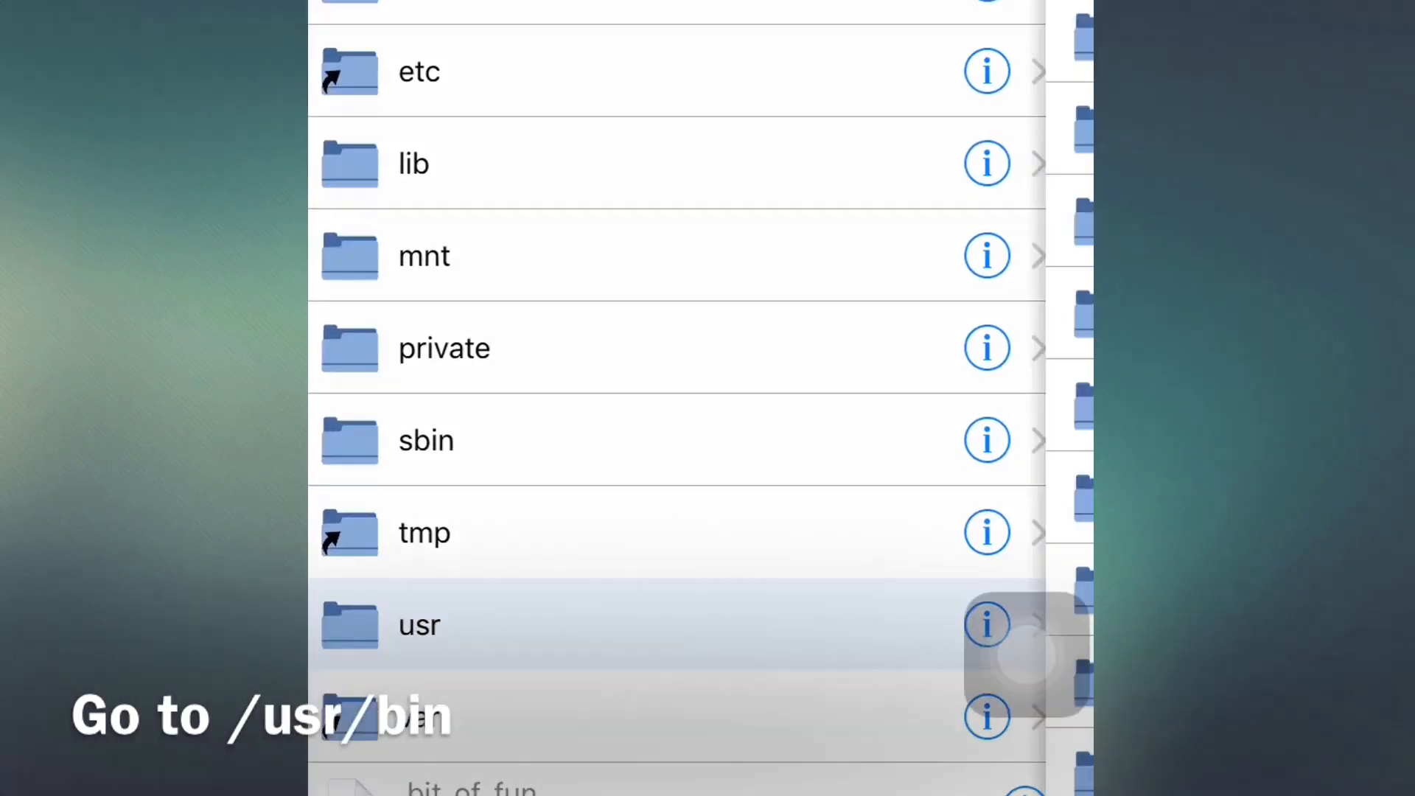
click(418, 624)
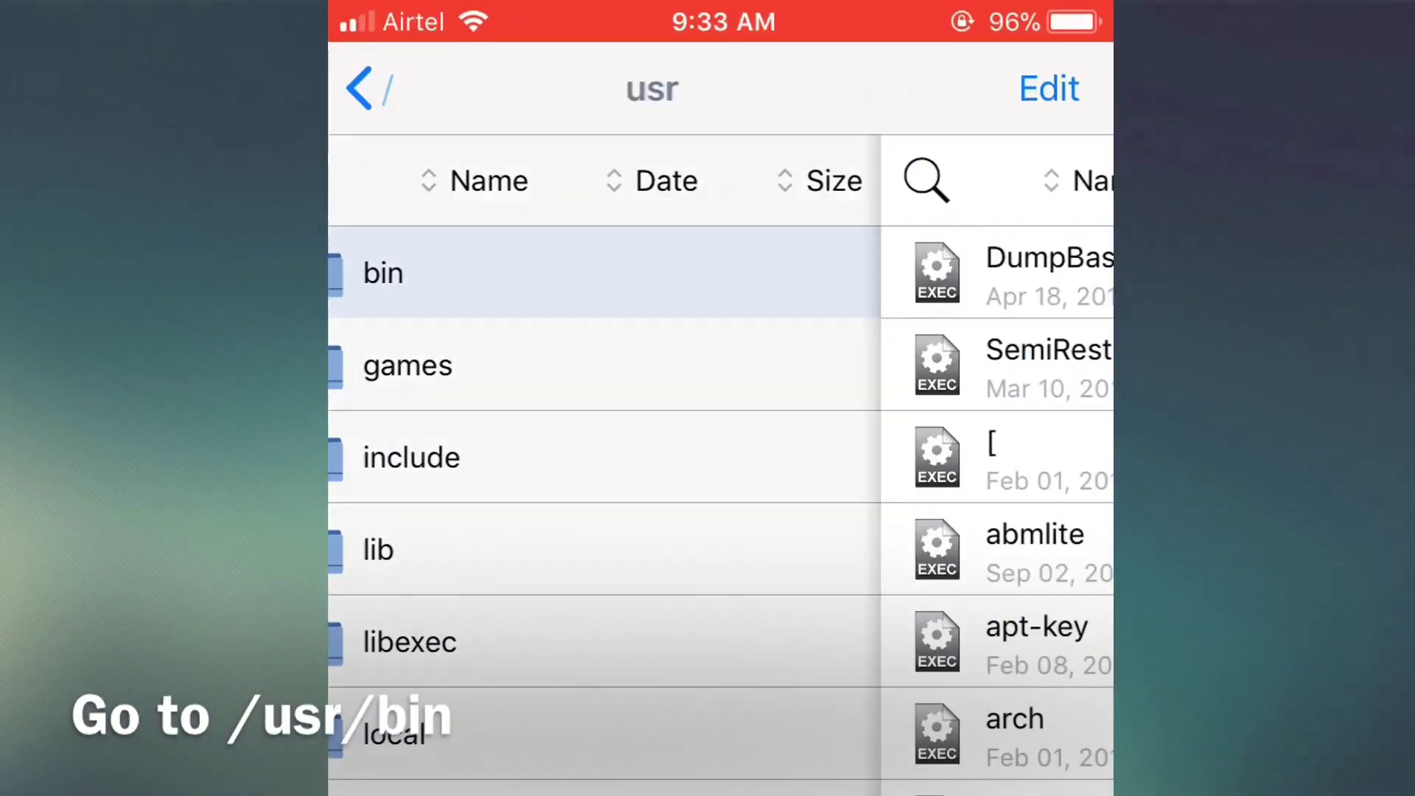
click(382, 272)
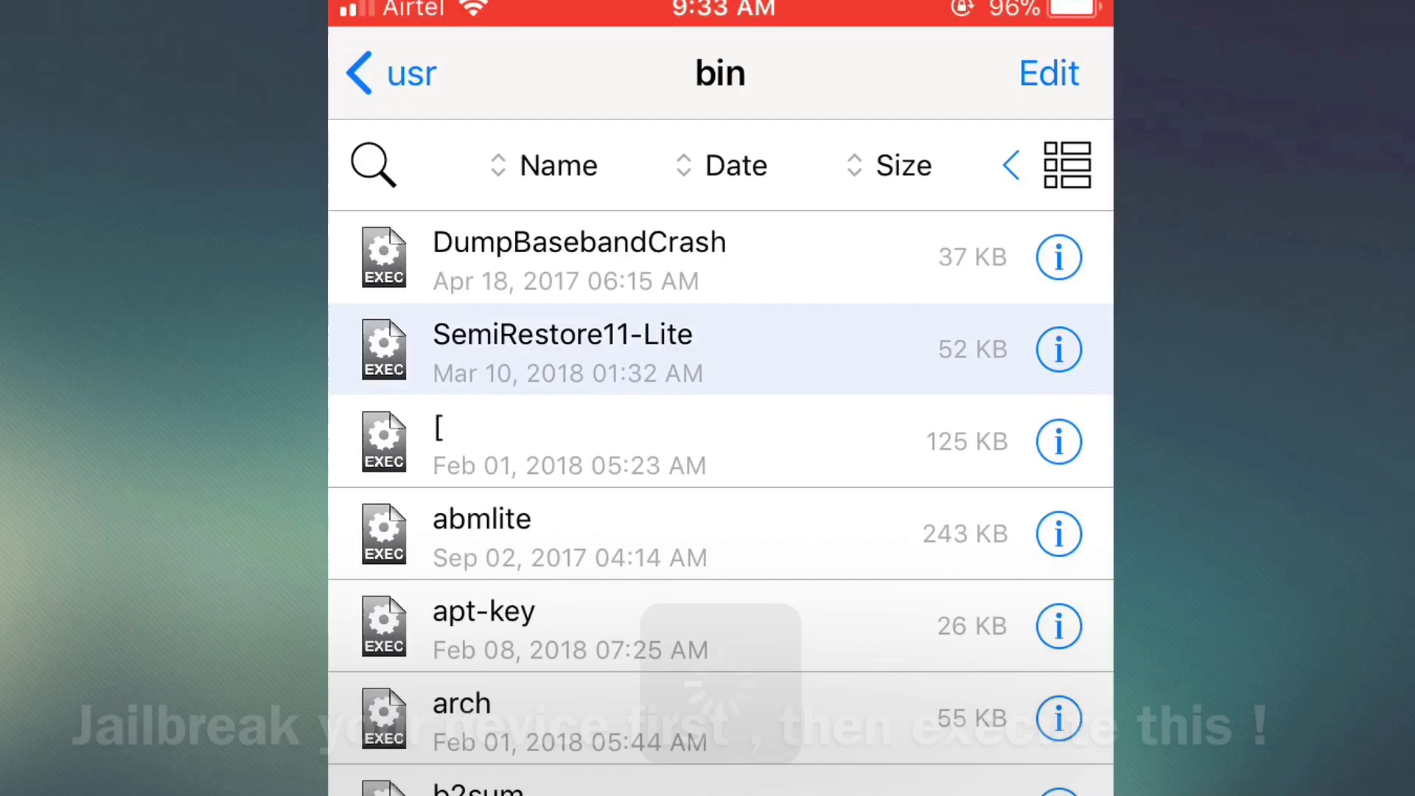